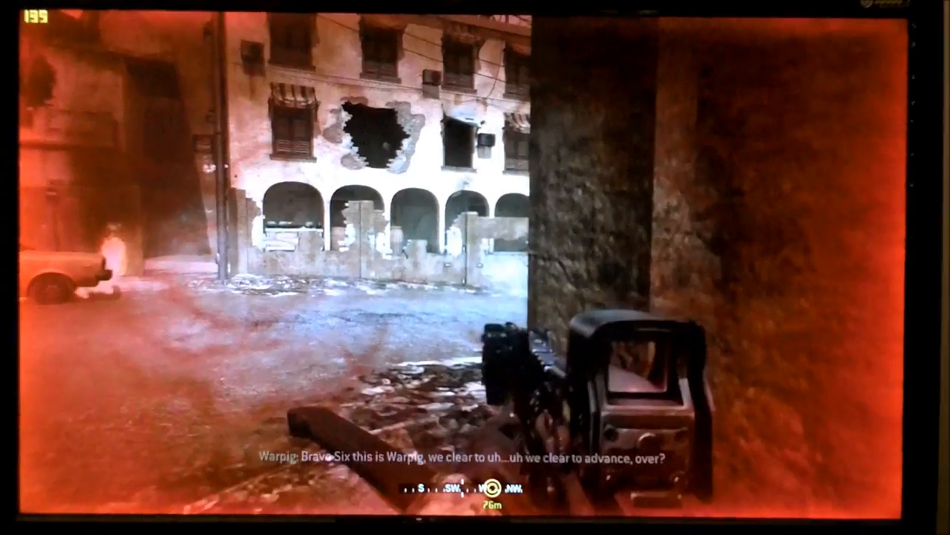
- Pause the urban combat mission to show the Mission Objectives list
{"action": "key", "text": "Escape"}
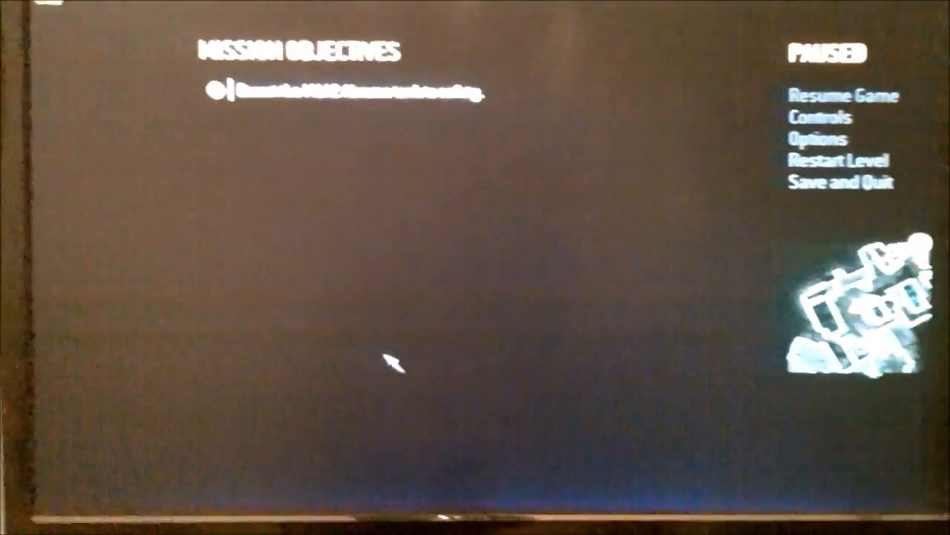
{"action": "left_click", "coordinate": [829, 95]}
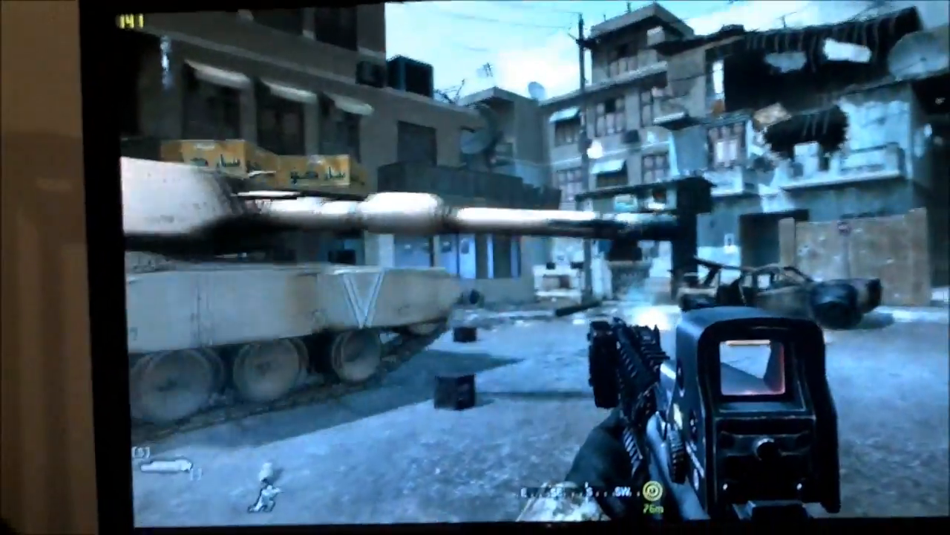
{"action": "key", "text": "Escape"}
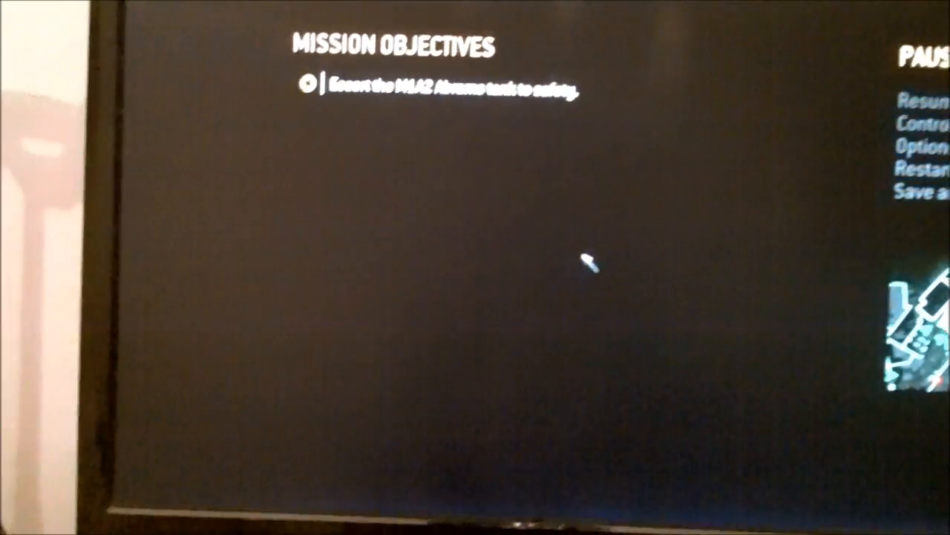